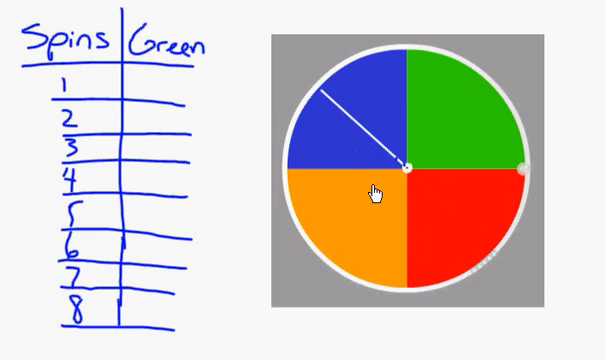
type("0")
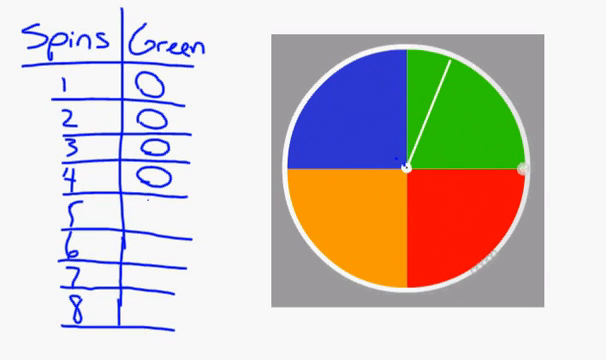
type("1")
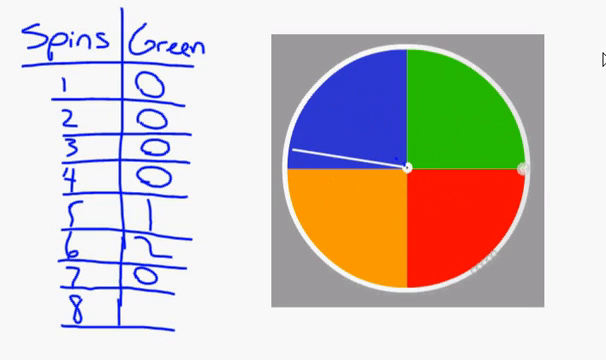
mouse_move(576, 24)
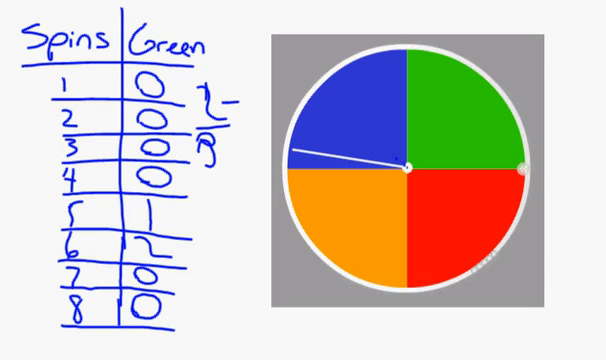
type("1")
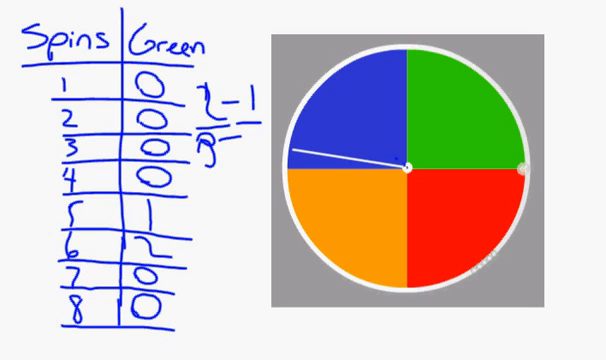